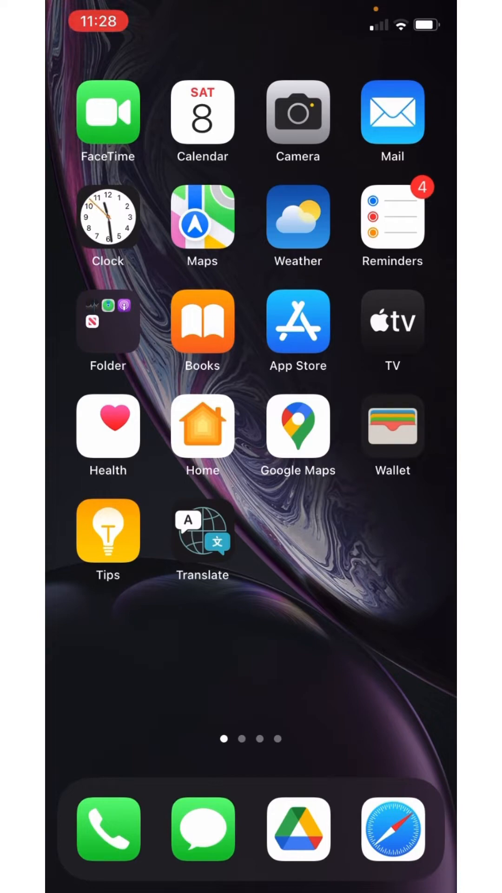
Search the App Store for 'capcut' to show the installed CapCut - Video Editor result.
left_click(297, 323)
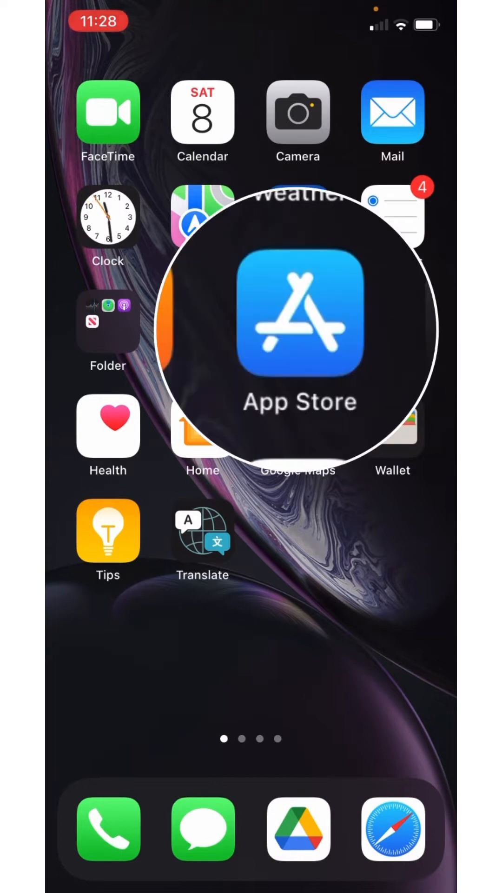
left_click(300, 316)
type("cap")
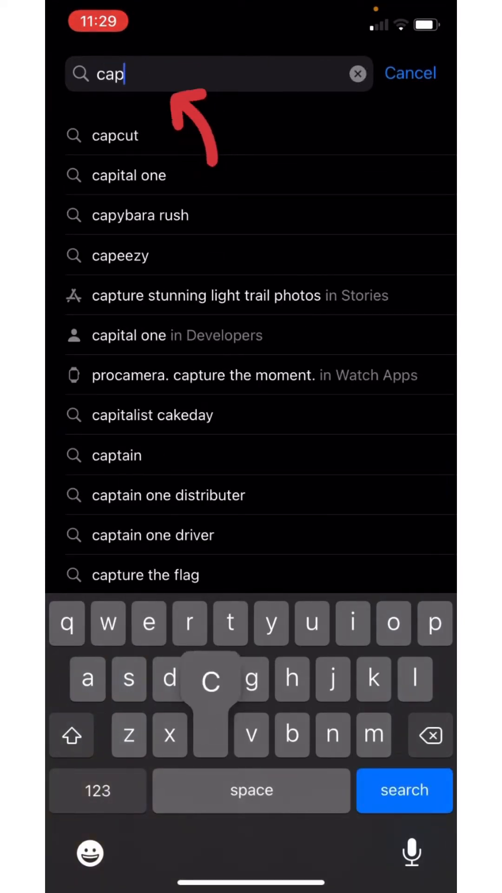
left_click(117, 135)
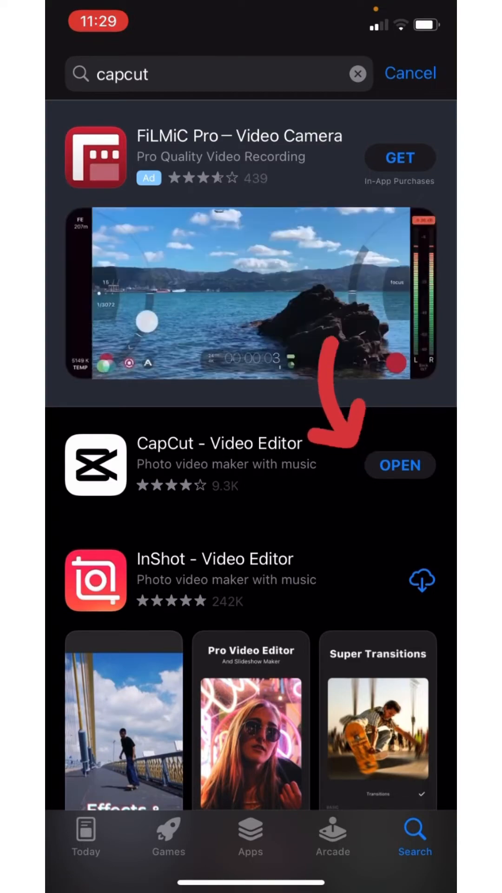
Launch CapCut and create a new project with the 02:12 hallway video.
left_click(400, 464)
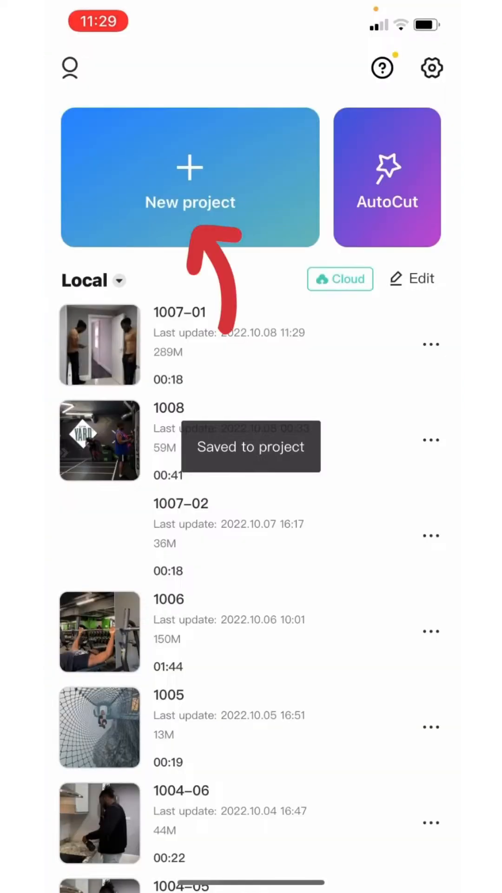
left_click(189, 177)
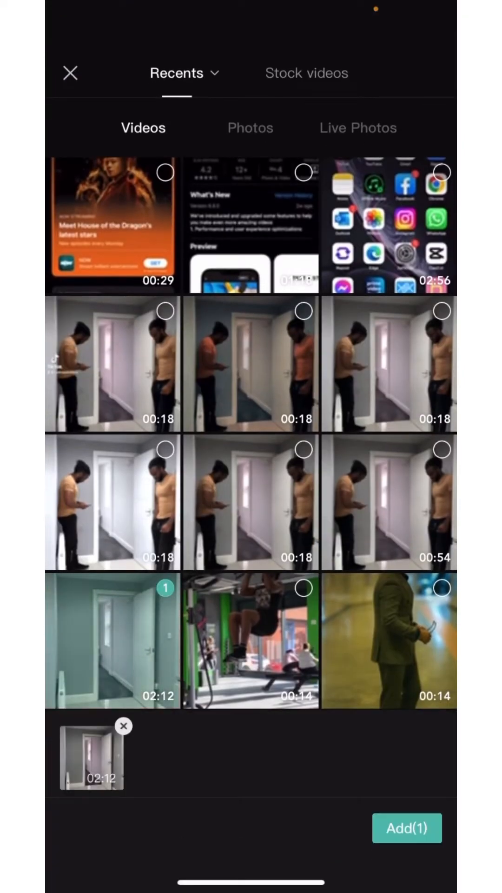
left_click(406, 828)
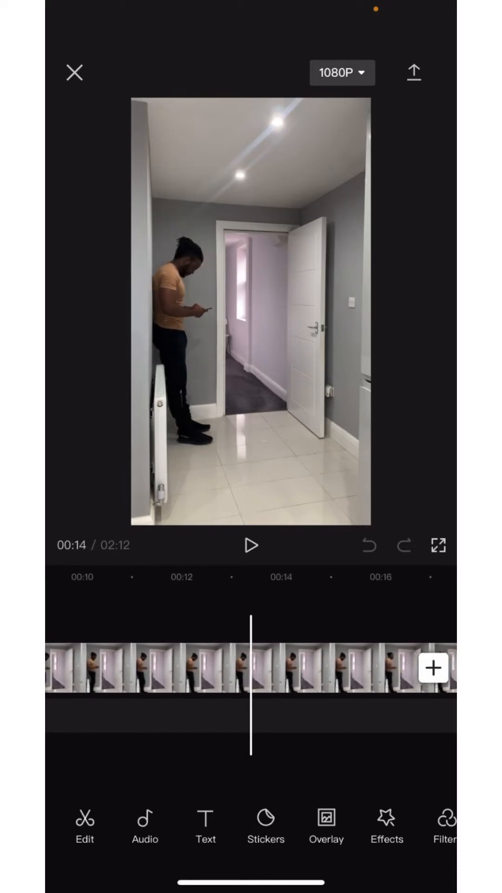
Split the hallway clip and delete the unwanted opening part, shortening it to 1:12.
left_click(145, 668)
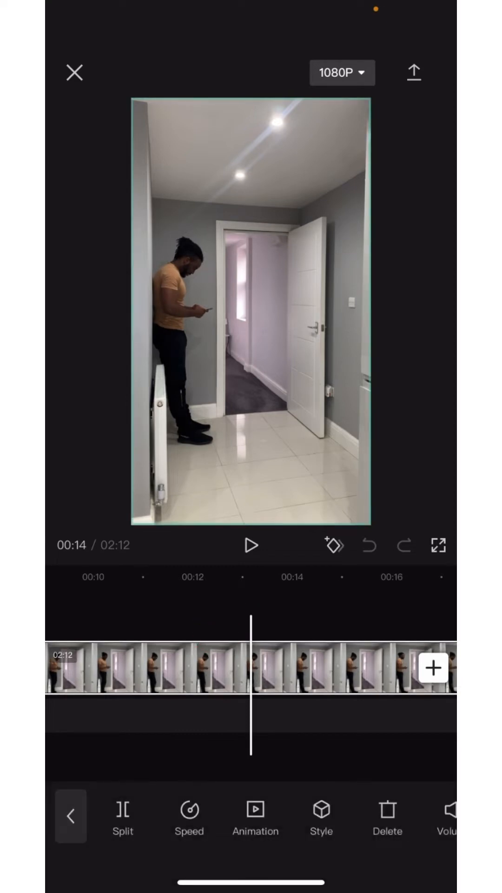
left_click(122, 808)
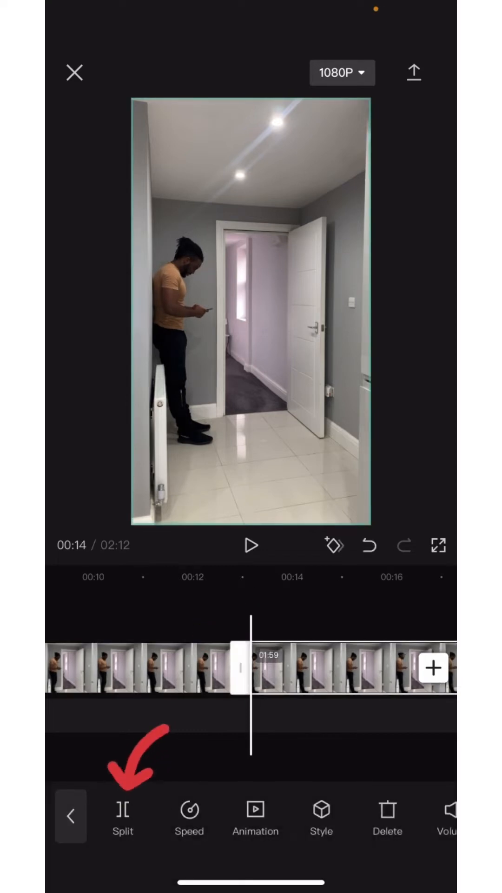
left_click(123, 809)
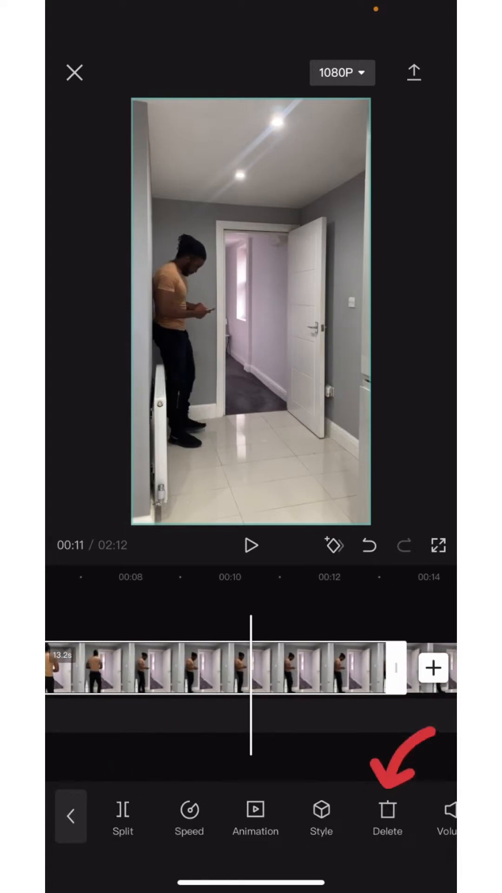
left_click(388, 814)
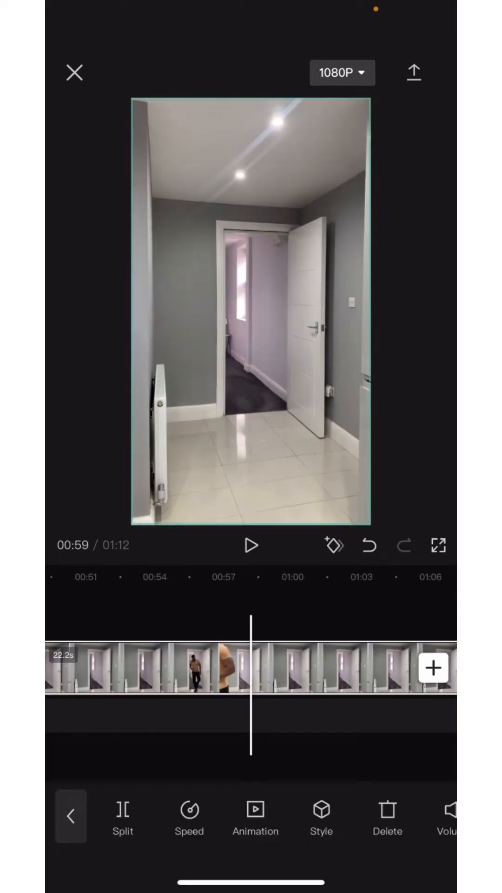
Split the hallway clip at the playhead and select one of the cut pieces.
left_click(71, 815)
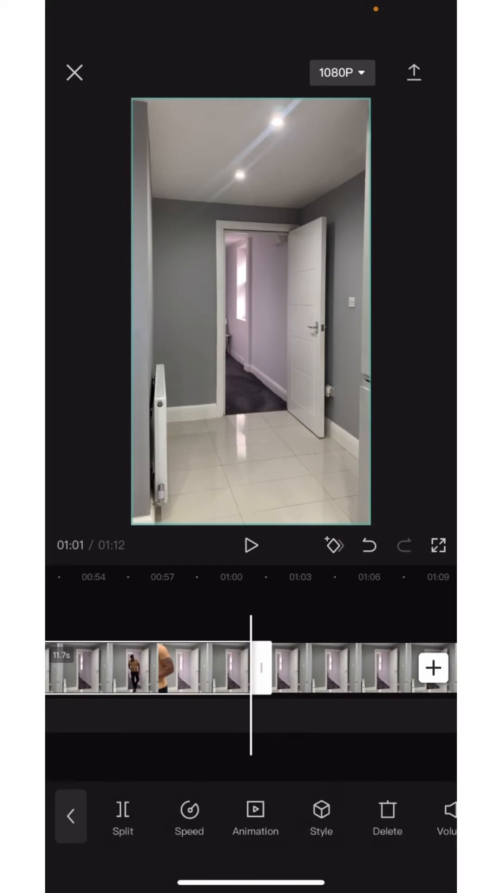
left_click(71, 815)
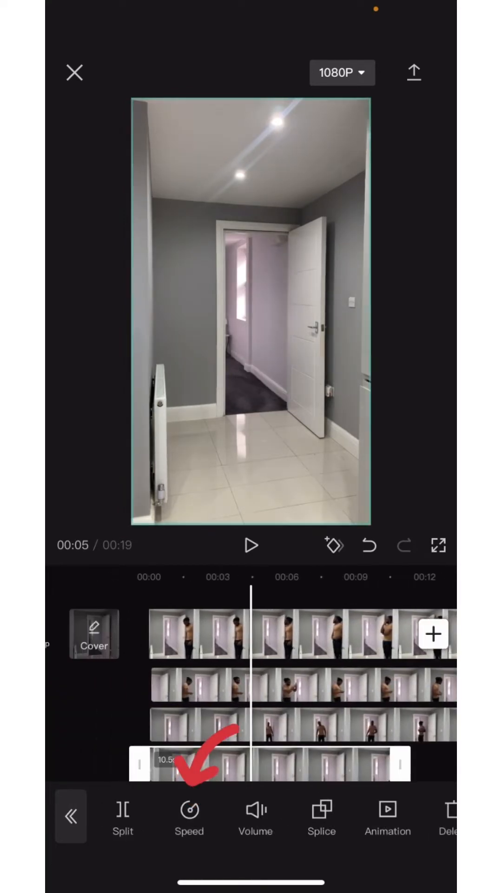
View the bottom clip's Speed options and its Curve presets.
left_click(188, 817)
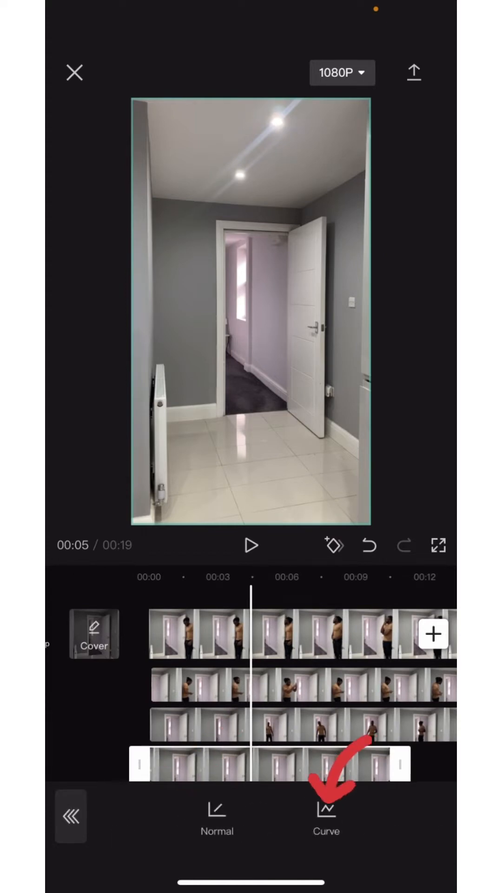
left_click(326, 813)
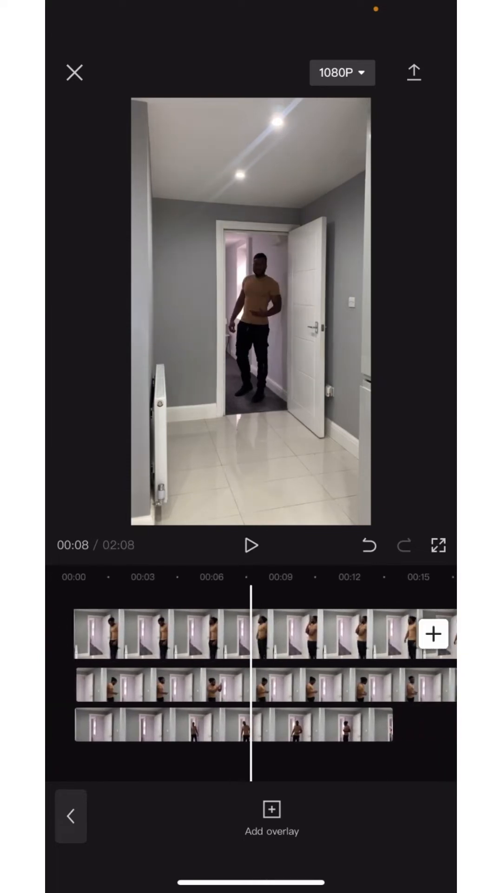
Apply a Filmstrip mask to the doorway overlay, narrowing the strip around the man.
left_click(228, 724)
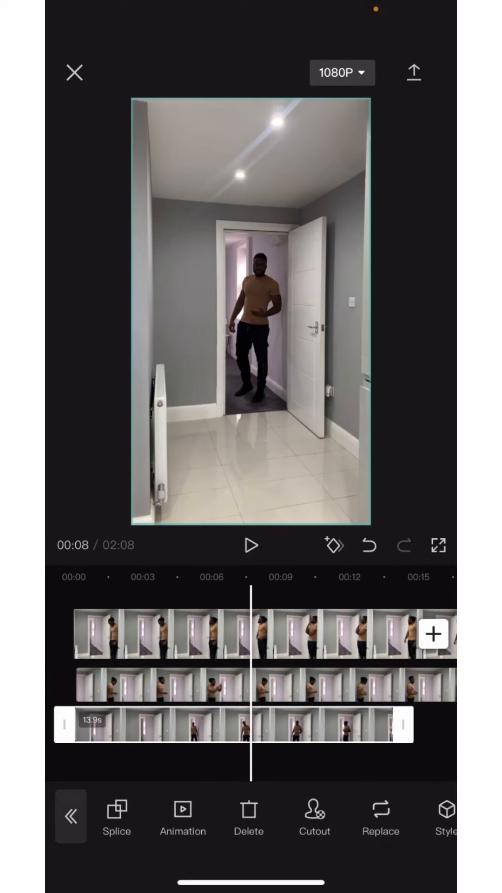
left_click(70, 815)
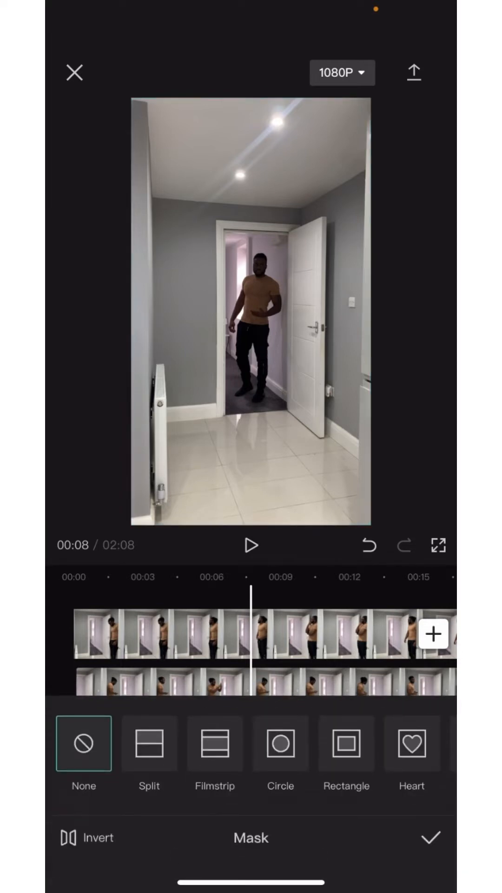
left_click(215, 743)
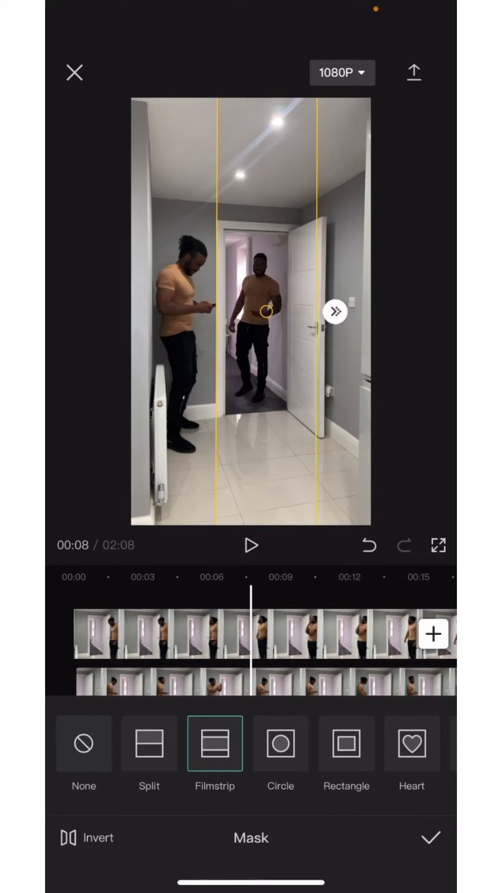
left_click_drag(336, 311, 330, 311)
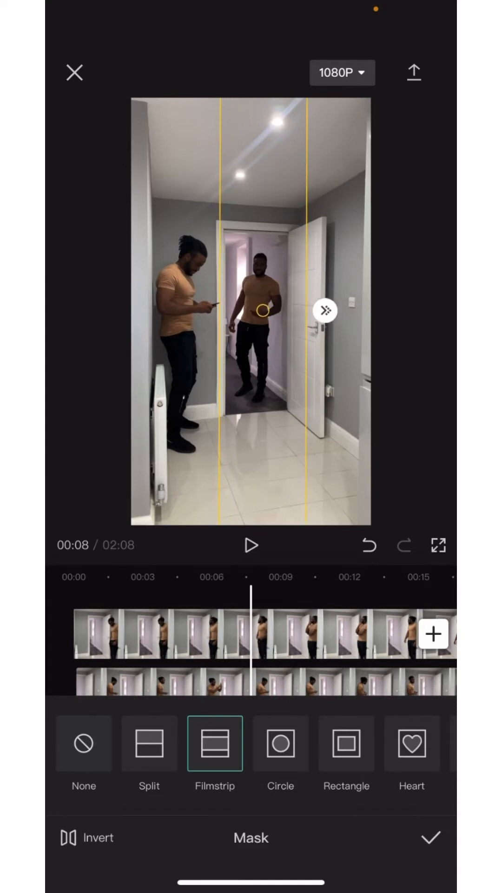
Confirm the strip mask, then position a Split mask to reveal the right-side man.
left_click(429, 838)
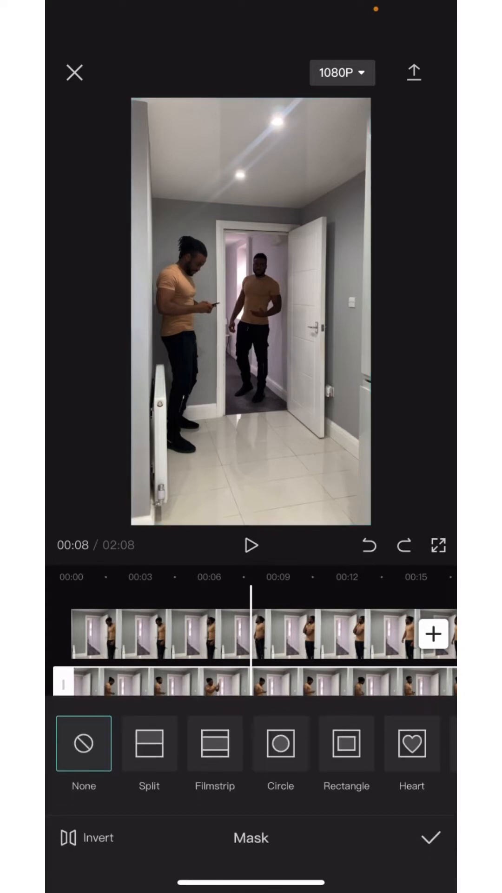
left_click(149, 744)
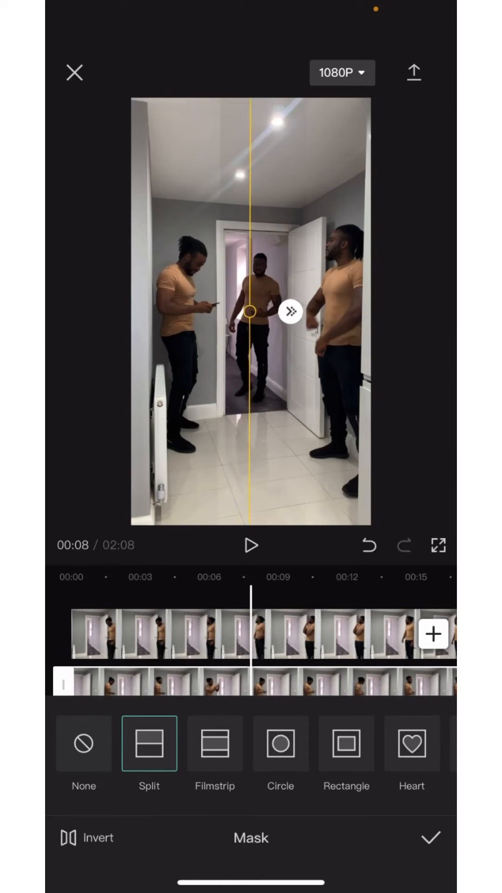
left_click_drag(251, 311, 217, 311)
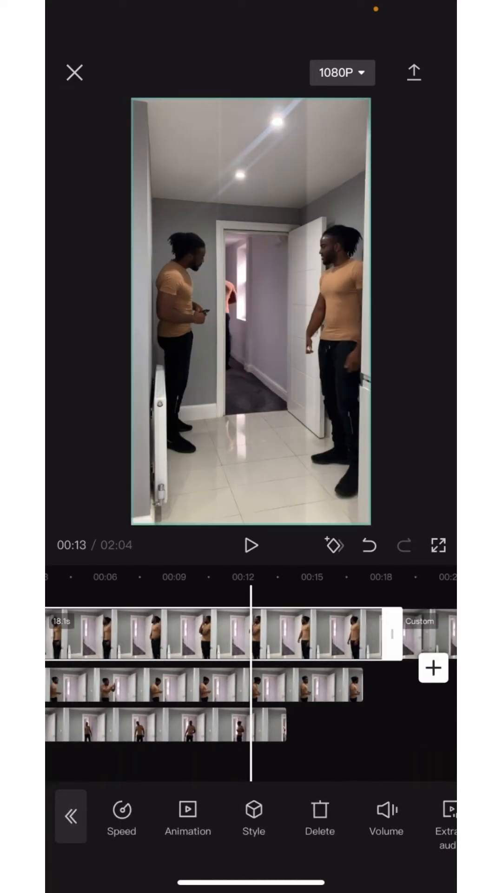
Scroll the timeline left toward the doorway overlay clip.
scroll("left", 3)
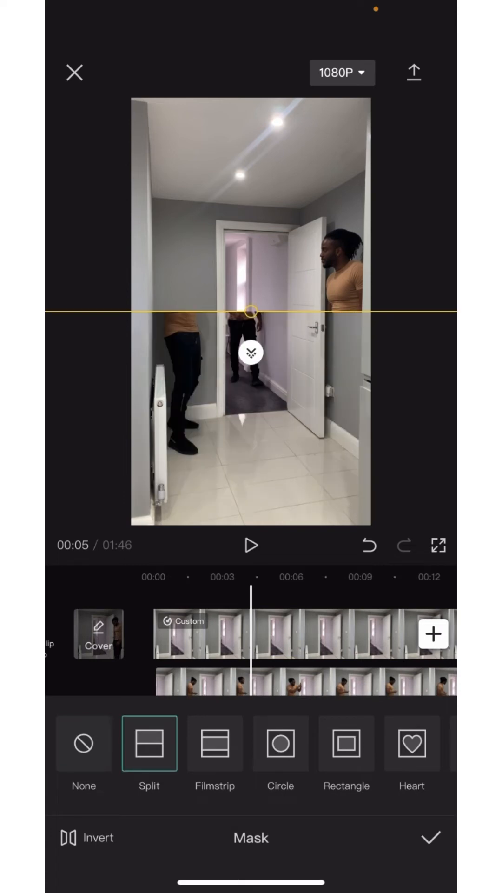
Rotate the split mask line to vertical, place it right of the doorway man, and confirm.
left_click_drag(251, 352, 291, 308)
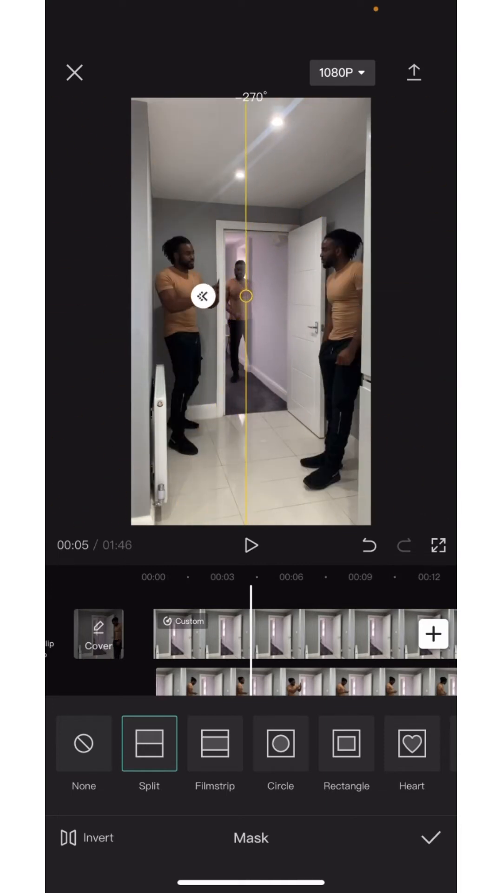
left_click_drag(203, 295, 289, 288)
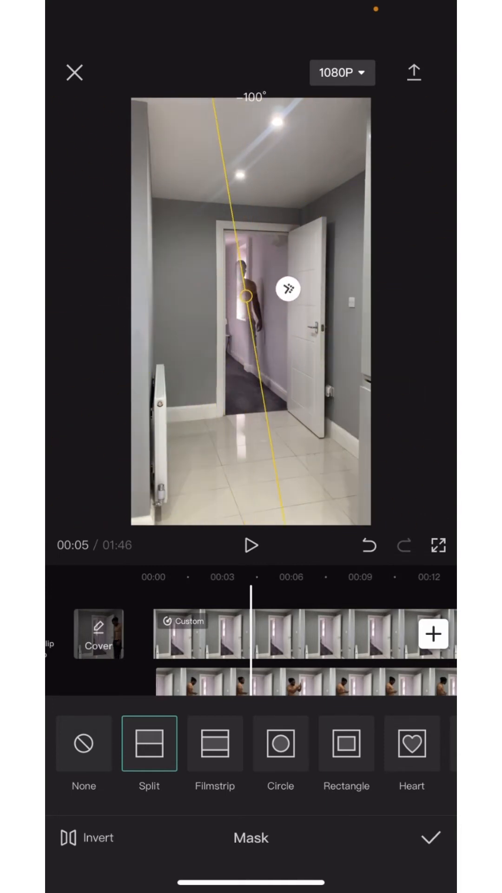
left_click_drag(287, 287, 270, 330)
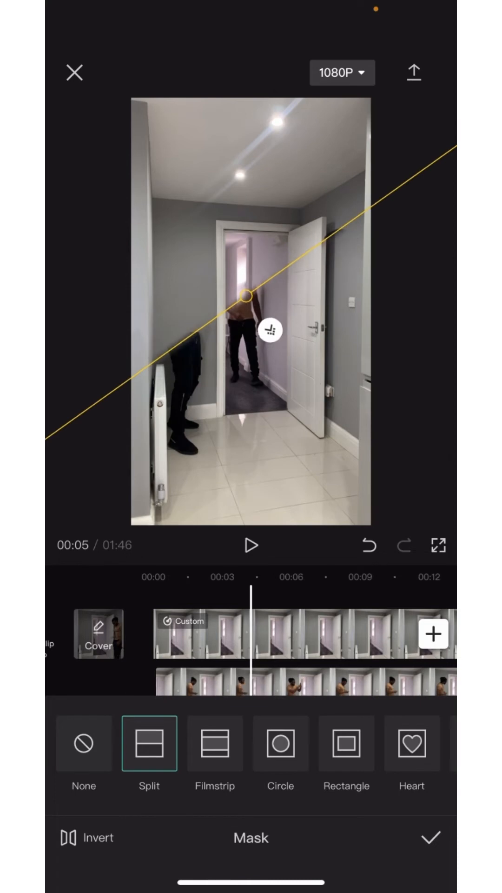
left_click_drag(271, 331, 203, 294)
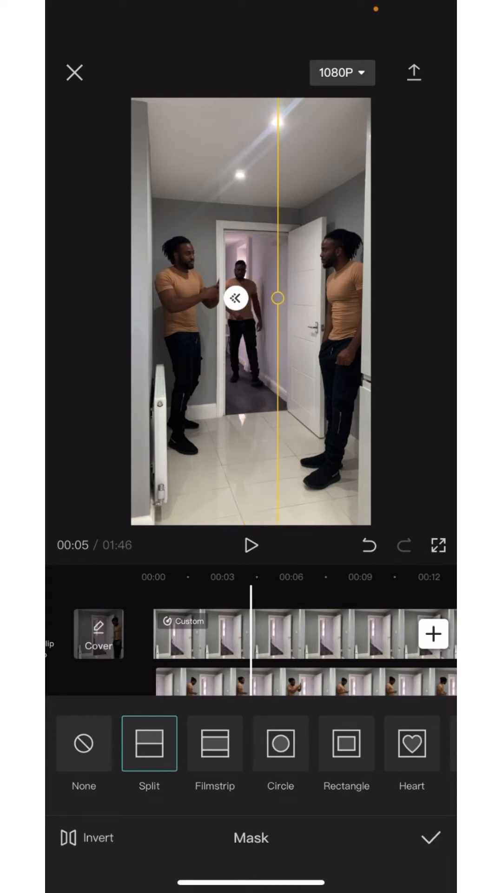
left_click_drag(276, 299, 293, 299)
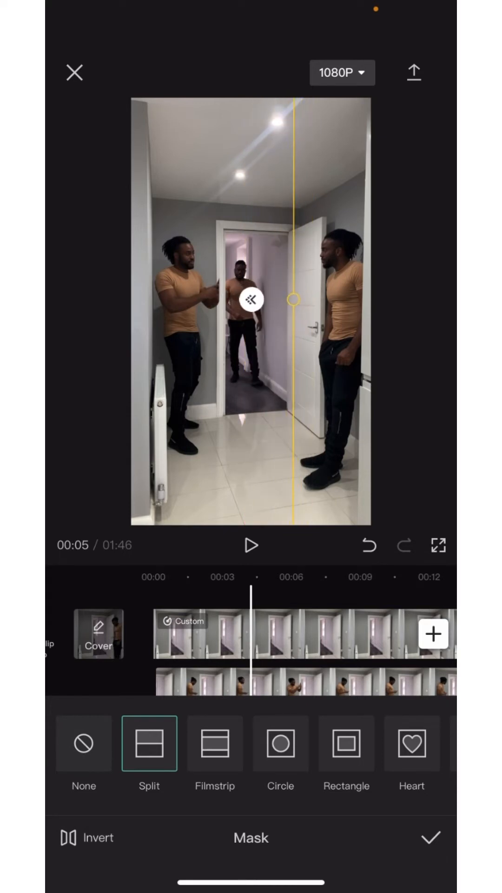
left_click(429, 837)
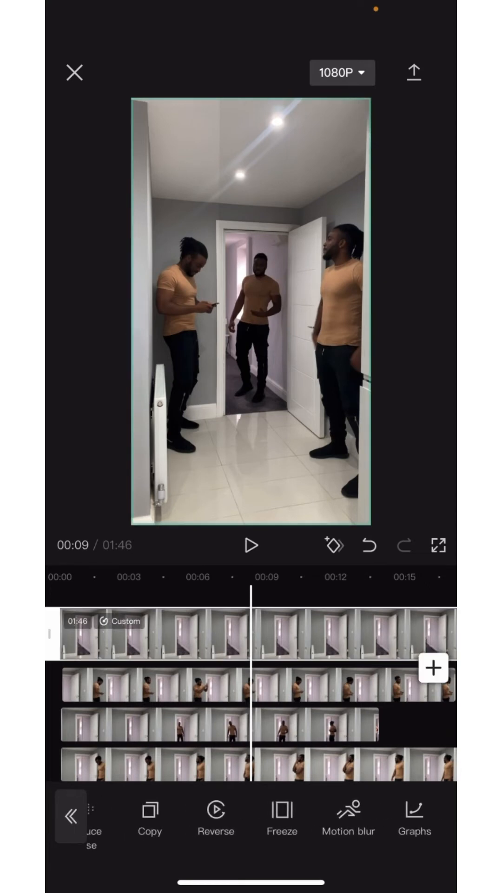
Select the long main clip and trim the project down to 0:19.
scroll("left", 3)
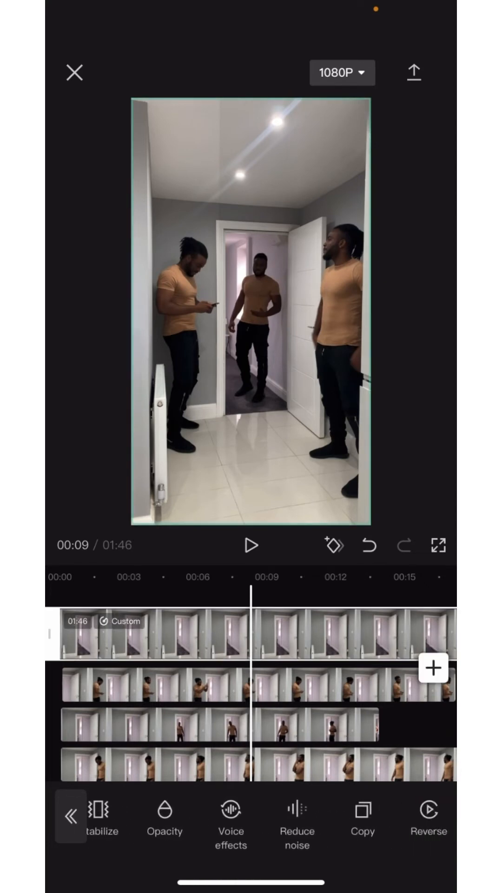
left_click(165, 817)
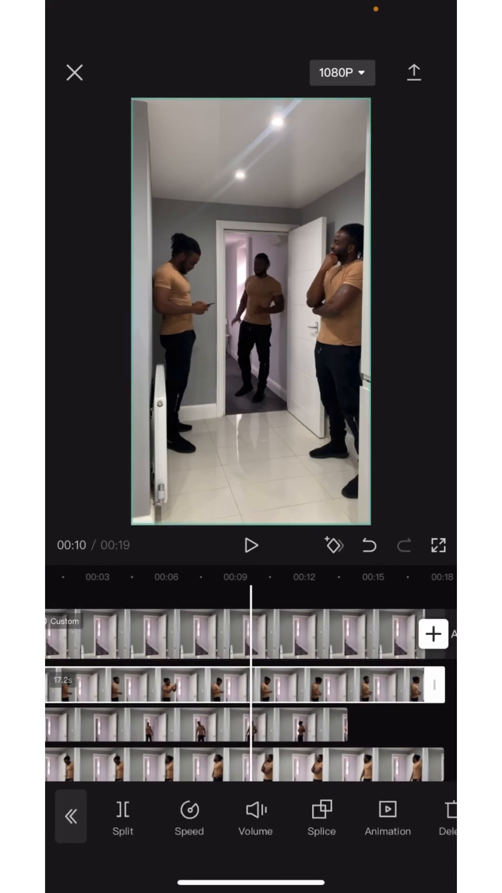
scroll("left", 3)
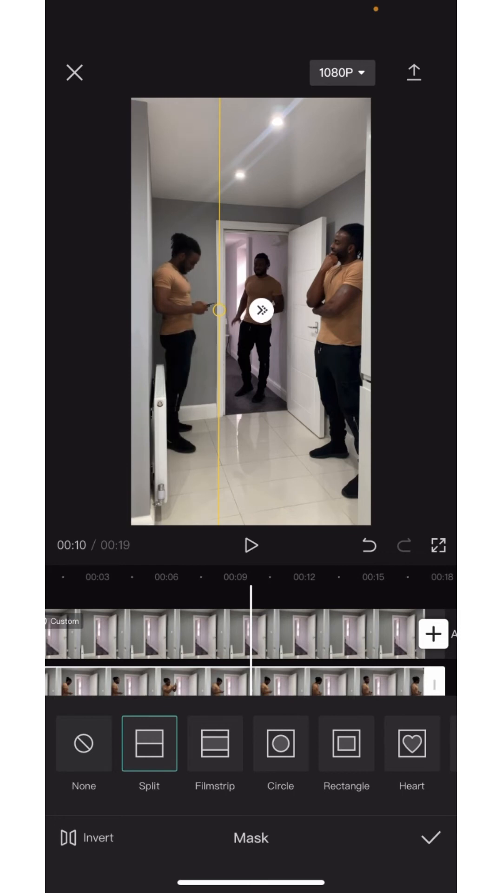
Confirm the vertical split mask on the 17.2-second overlay clip.
left_click(429, 837)
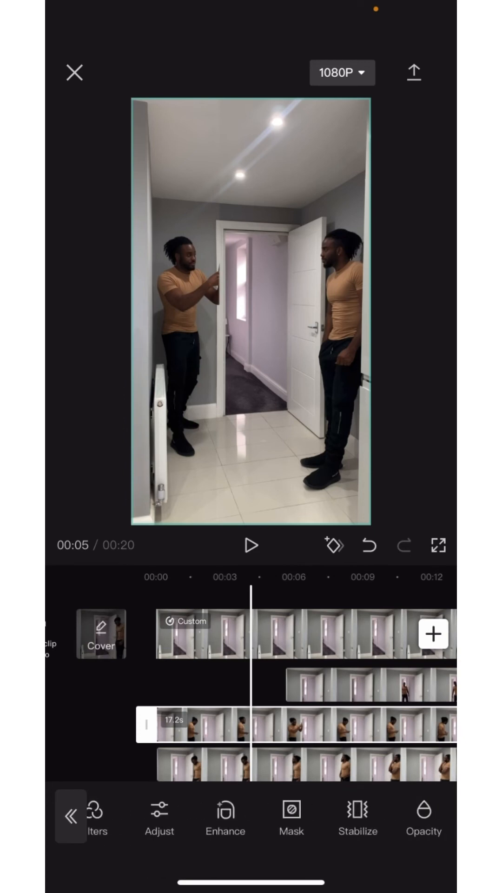
Move the doorway overlay clip later on its track and trim it to 13.9 seconds.
left_click(291, 820)
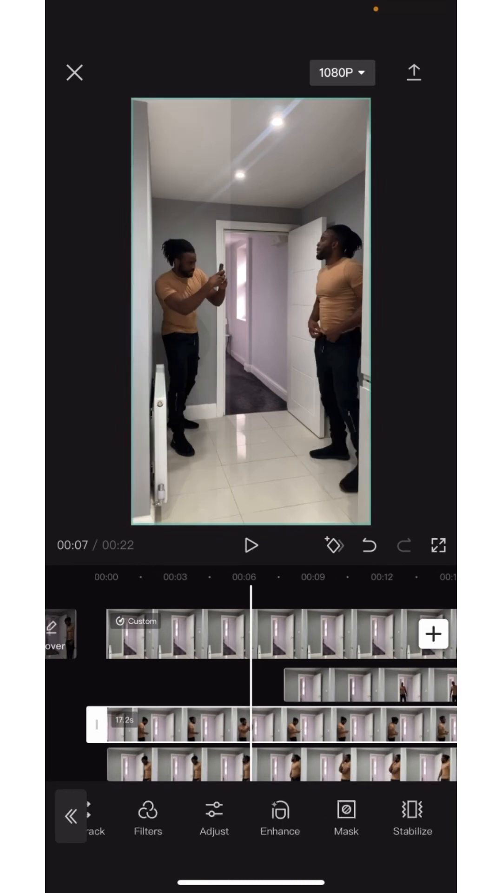
left_click(345, 817)
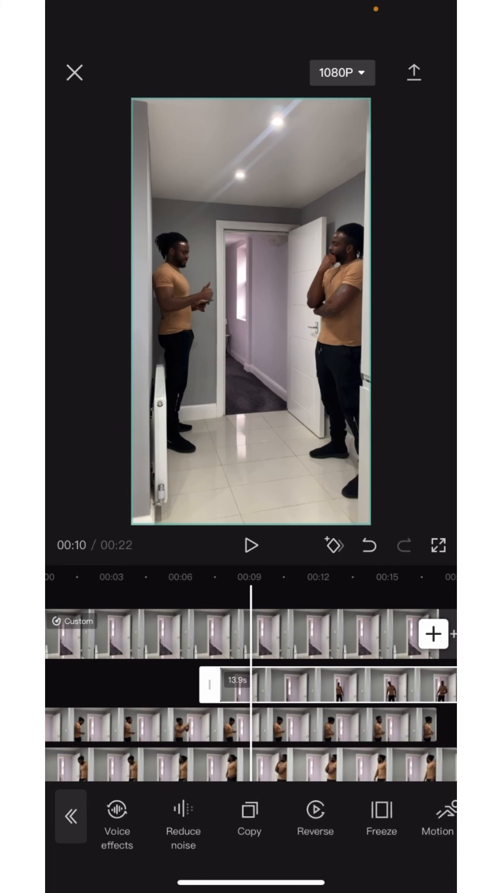
Add a keyframe at the start of the doorway overlay clip.
scroll("left", 3)
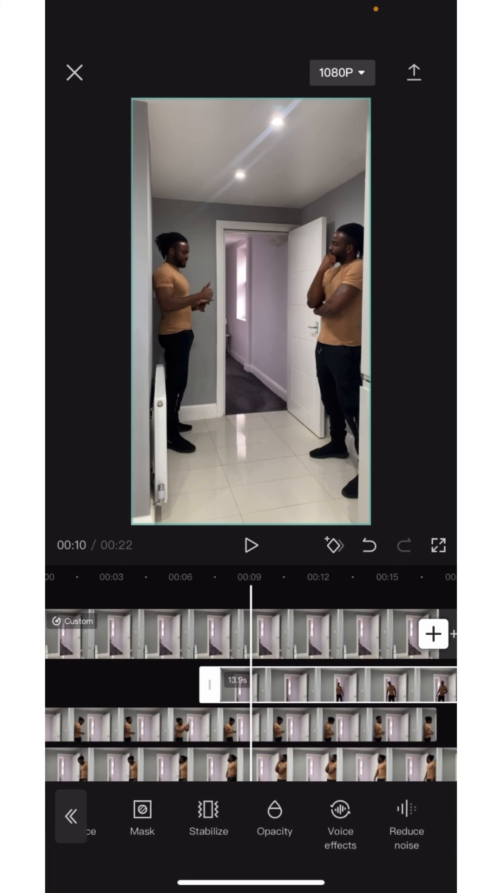
left_click(335, 545)
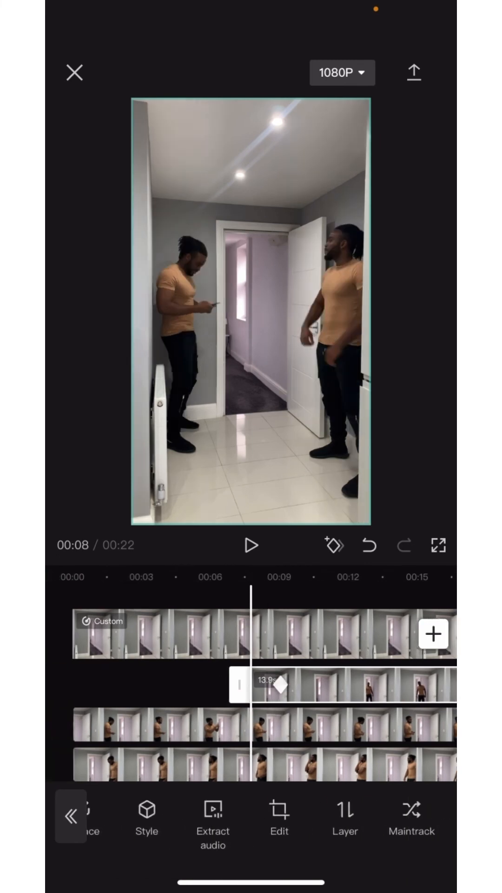
scroll("left", 3)
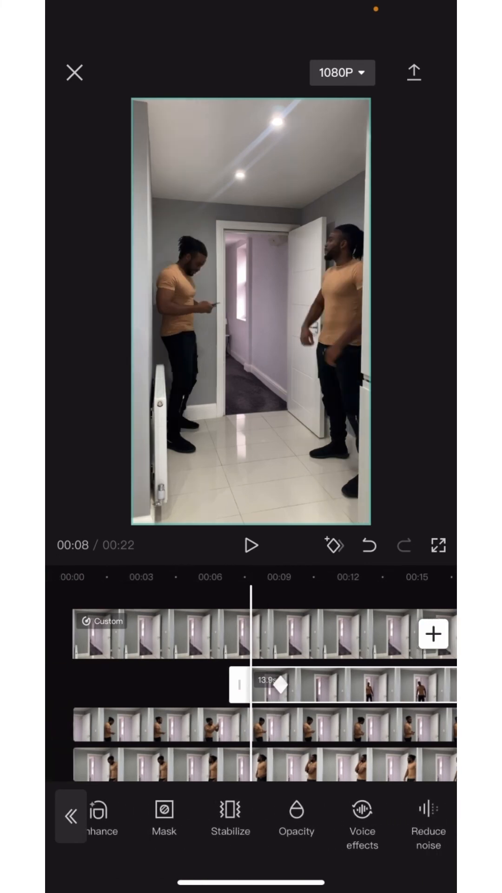
Set the doorway clip's opacity to 0 and confirm.
left_click(296, 814)
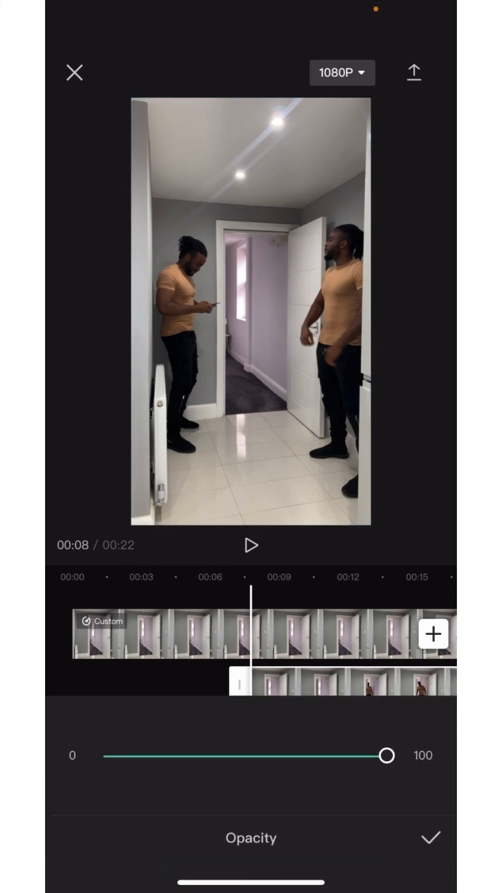
left_click_drag(387, 755, 104, 755)
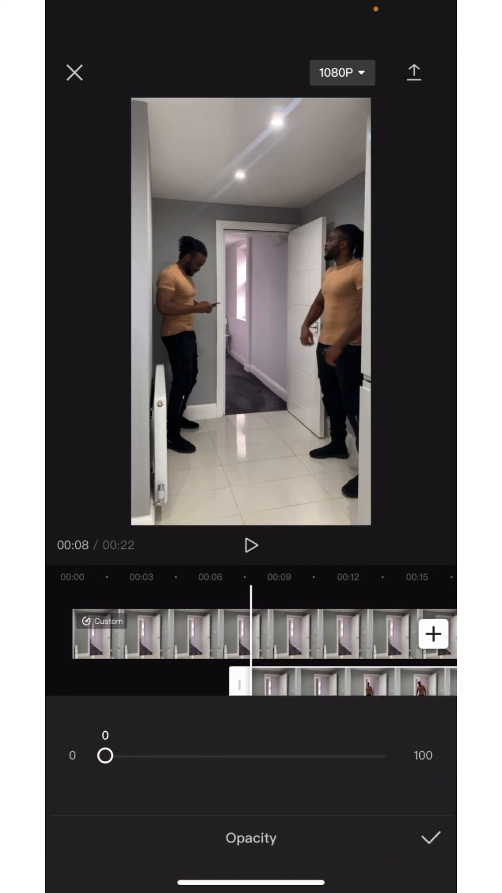
left_click(429, 837)
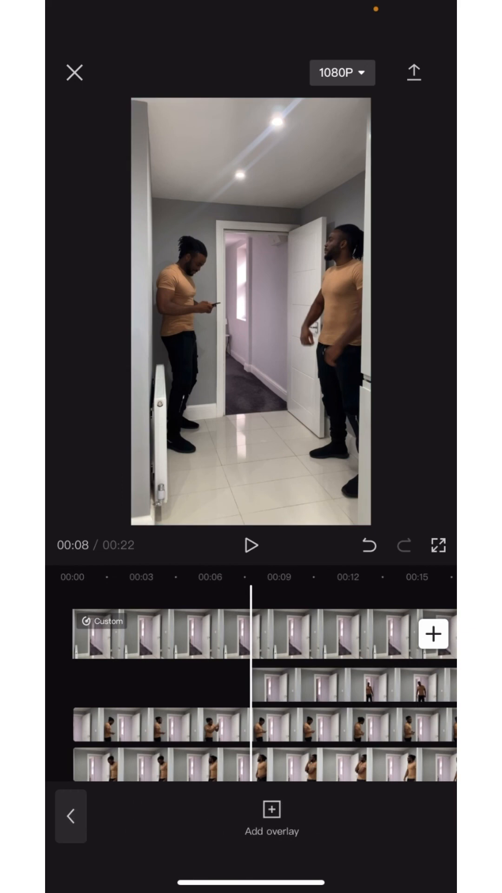